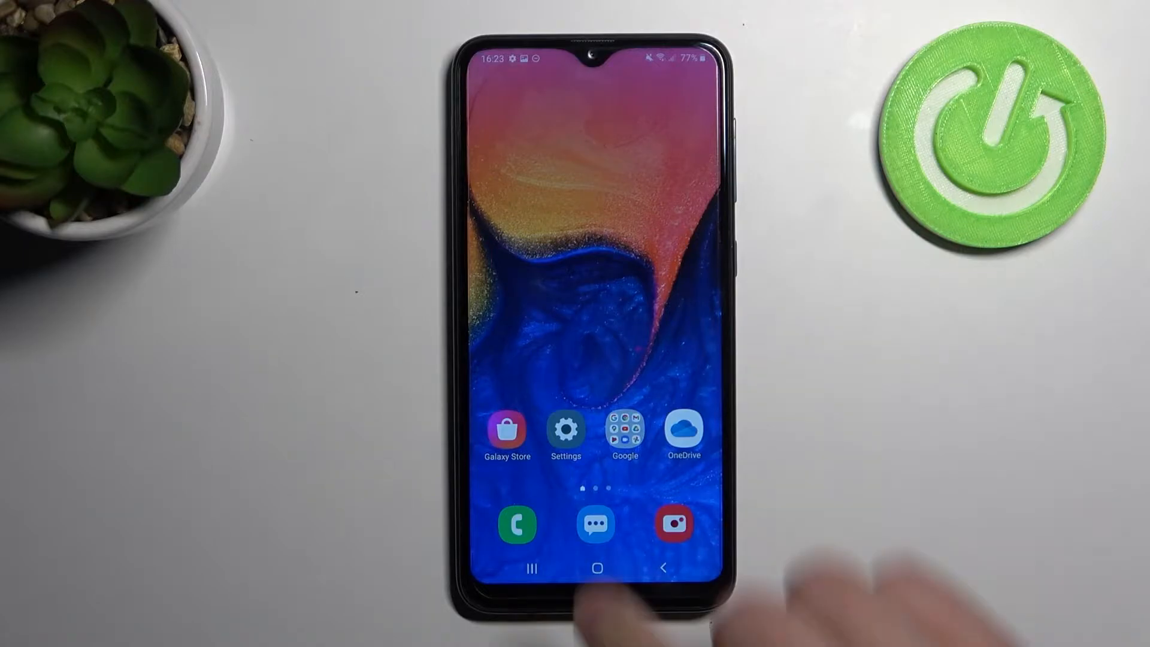
- Launch the Settings app from the home screen
click(565, 430)
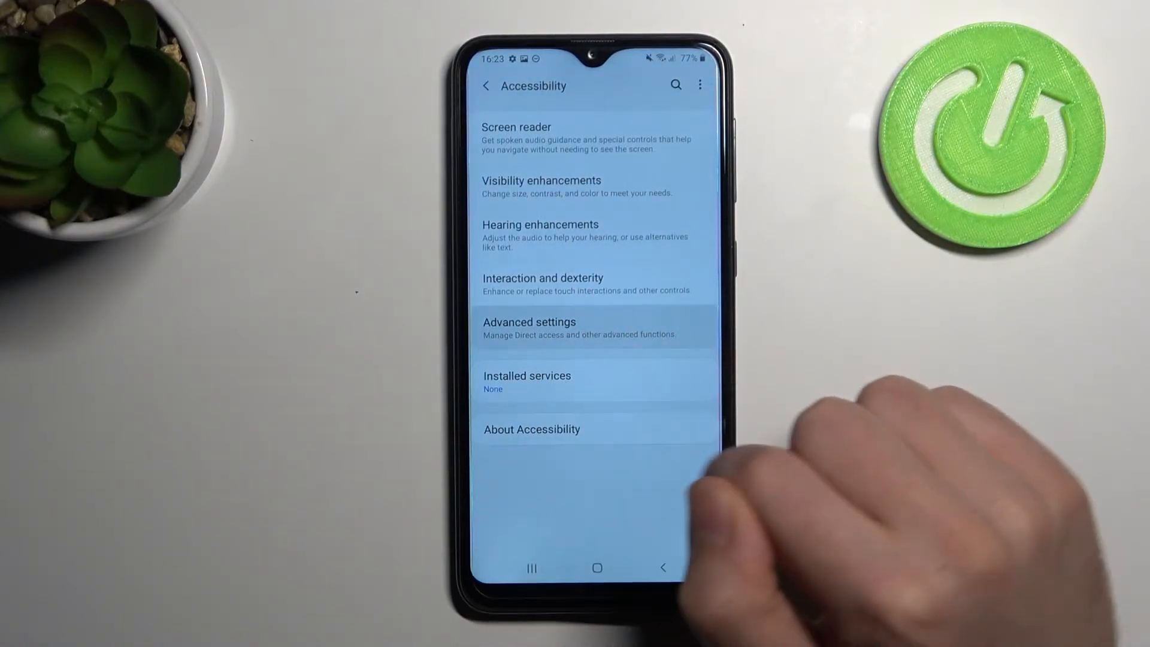
- Enter Advanced settings within the Accessibility menu
click(529, 326)
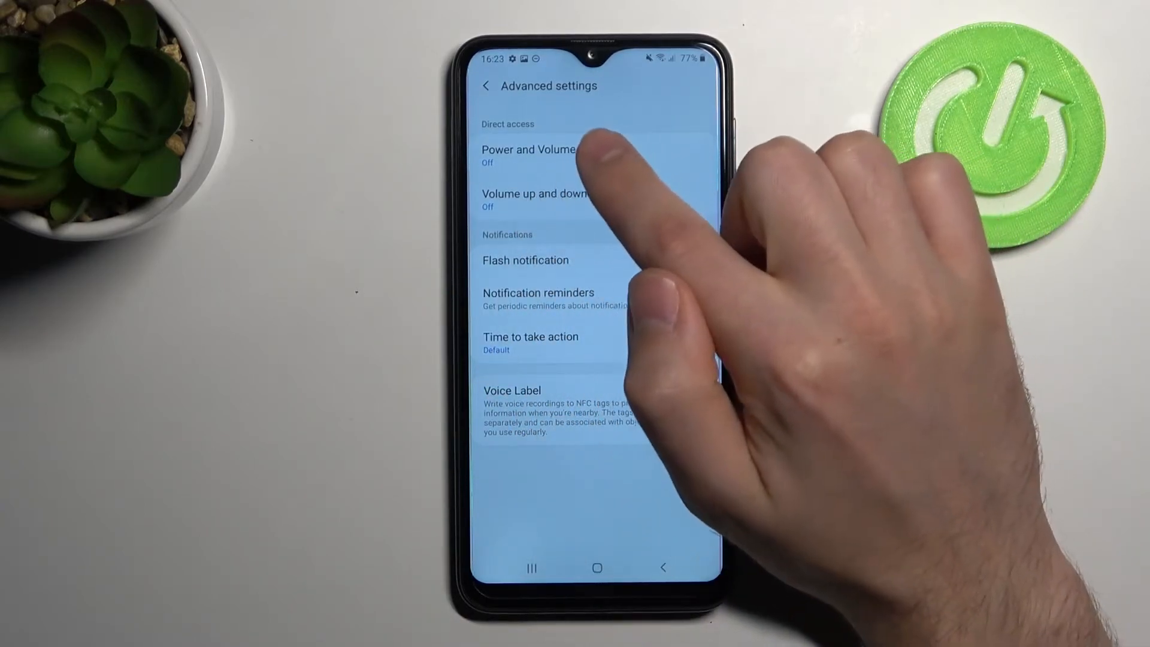
- Switch the Power and Volume up keys shortcut on and scroll to its Color inversion option
click(527, 150)
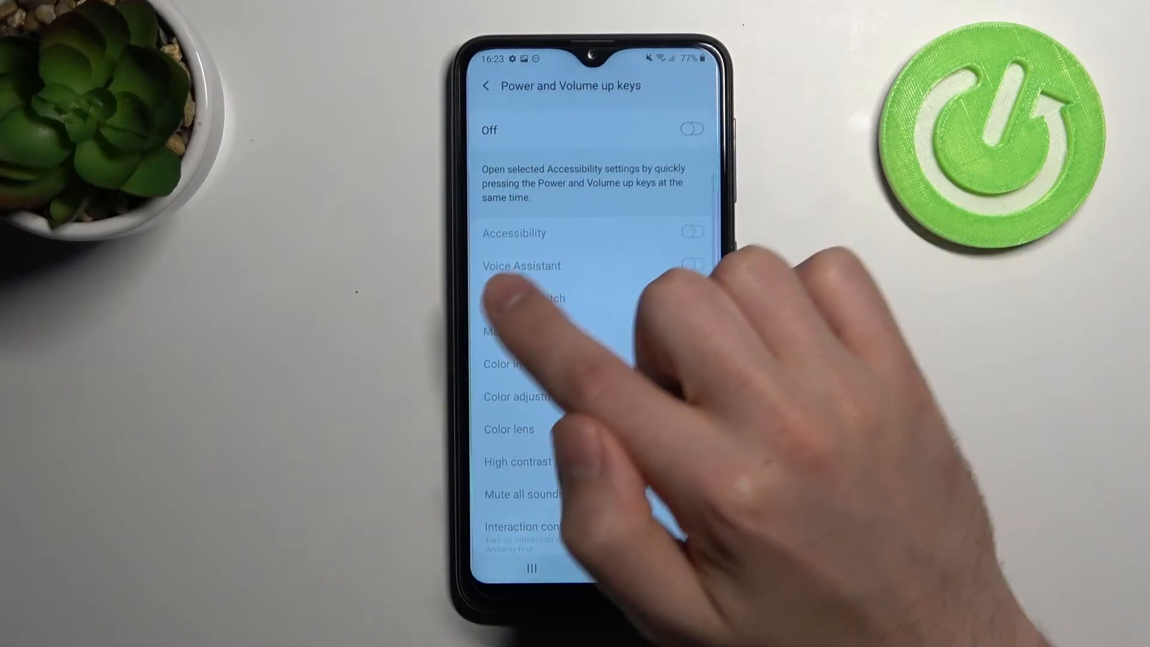
click(692, 129)
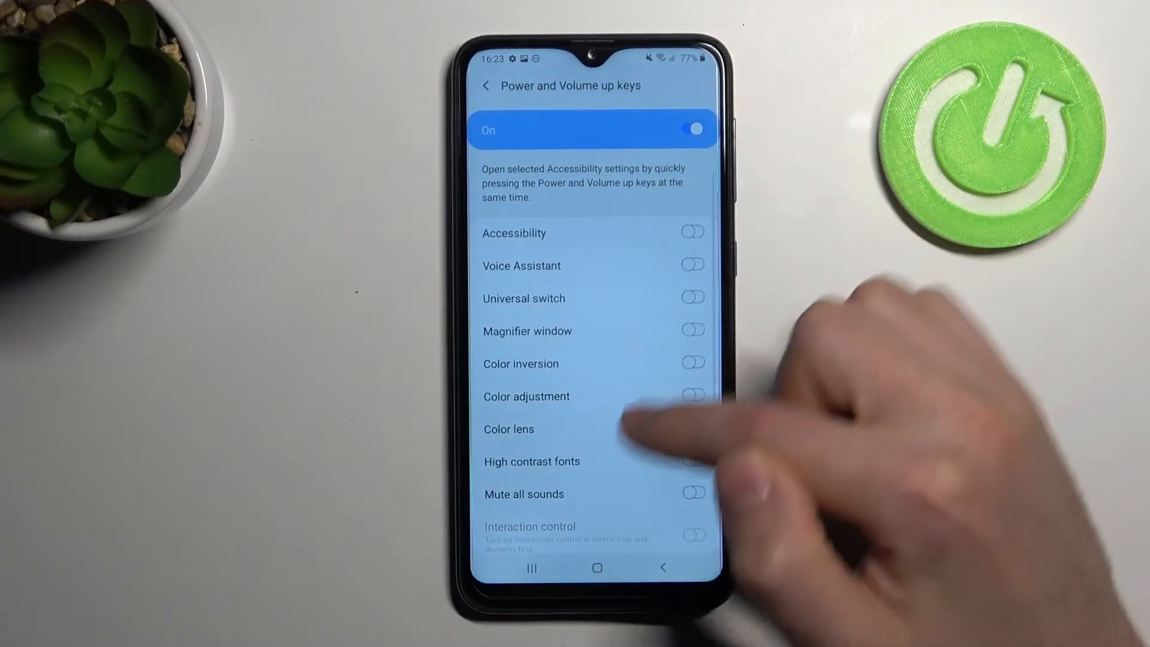
scroll(down, 3)
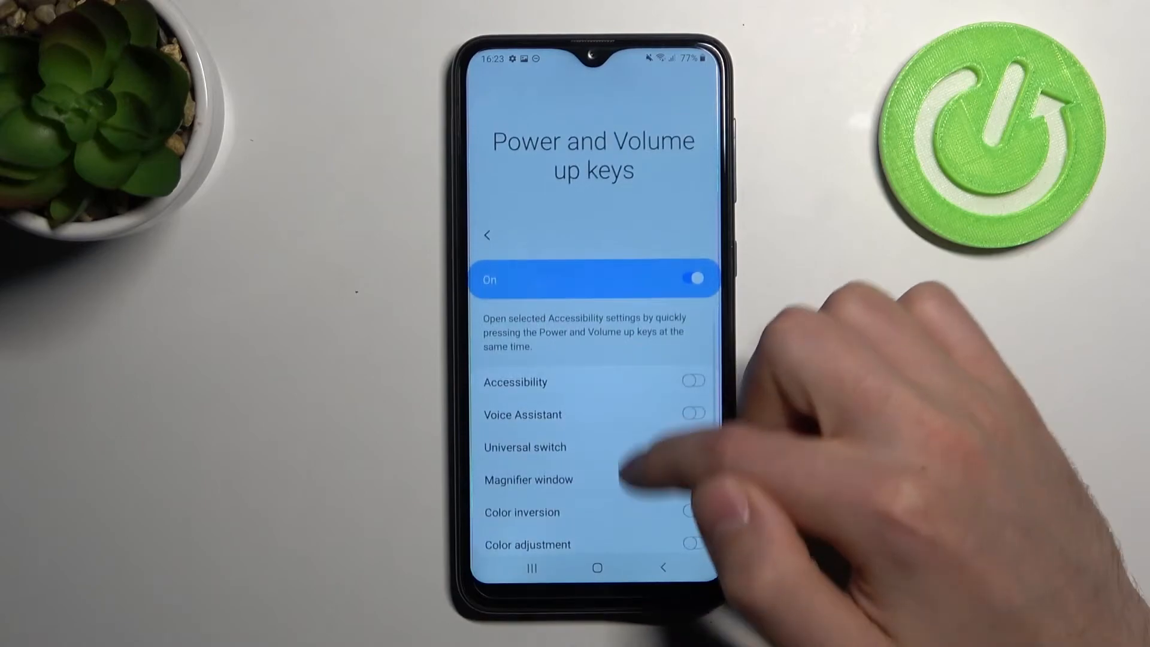
scroll(down, 3)
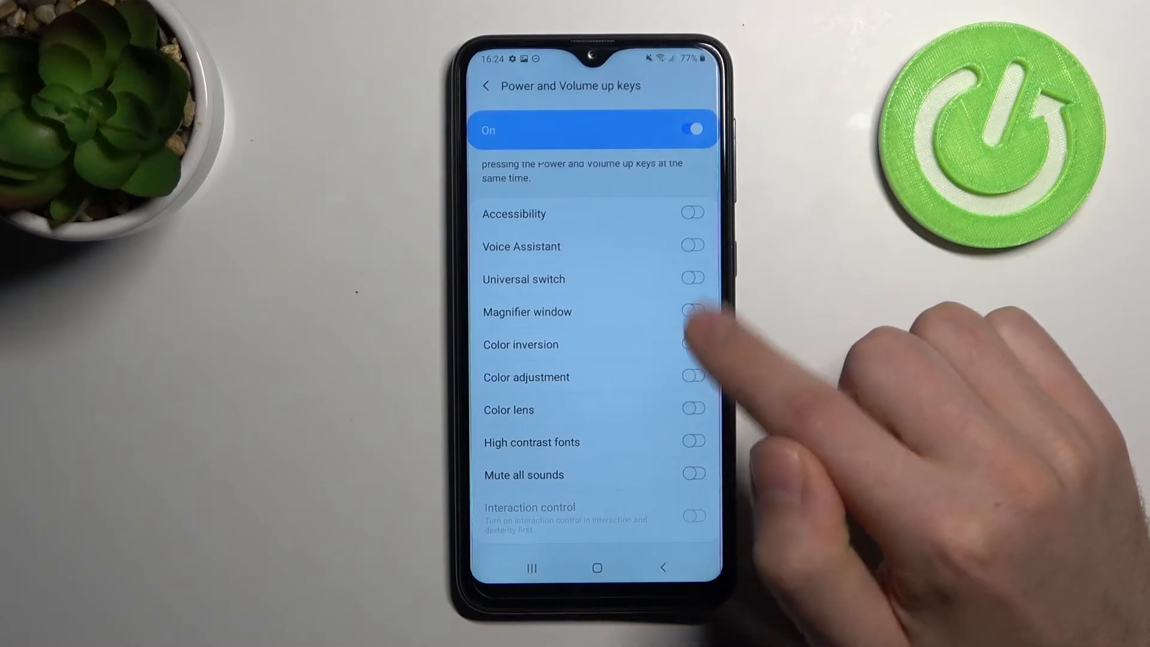
scroll(down, 3)
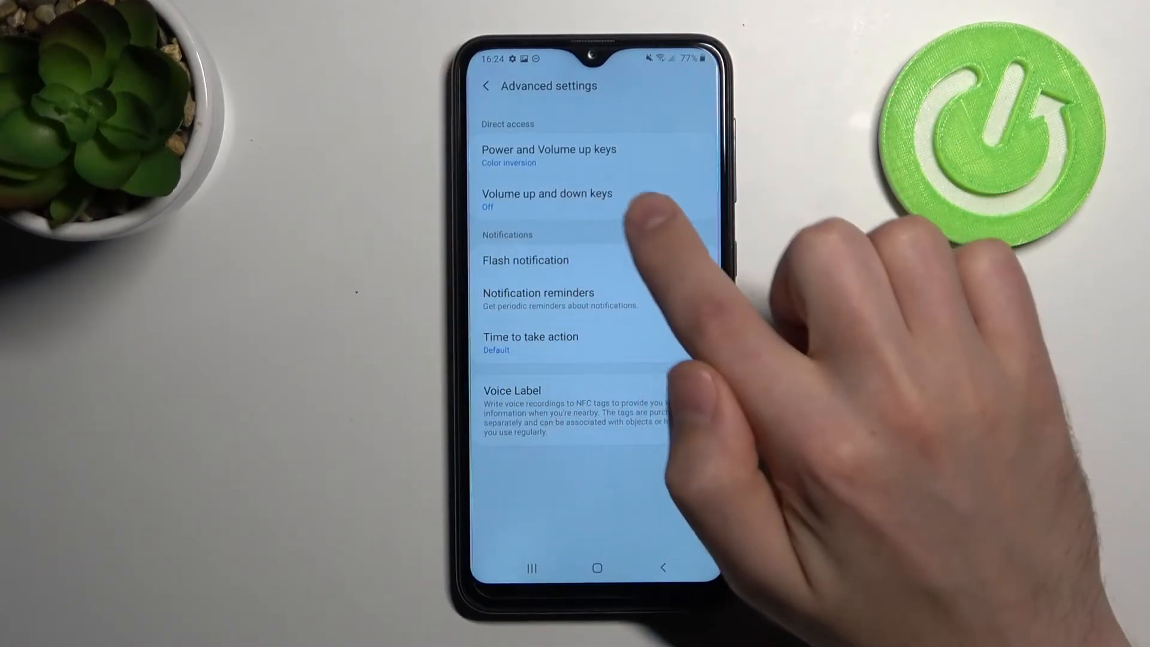
- Enter the Volume up and down keys shortcut and its Selected service list for Voice Assistant
click(547, 194)
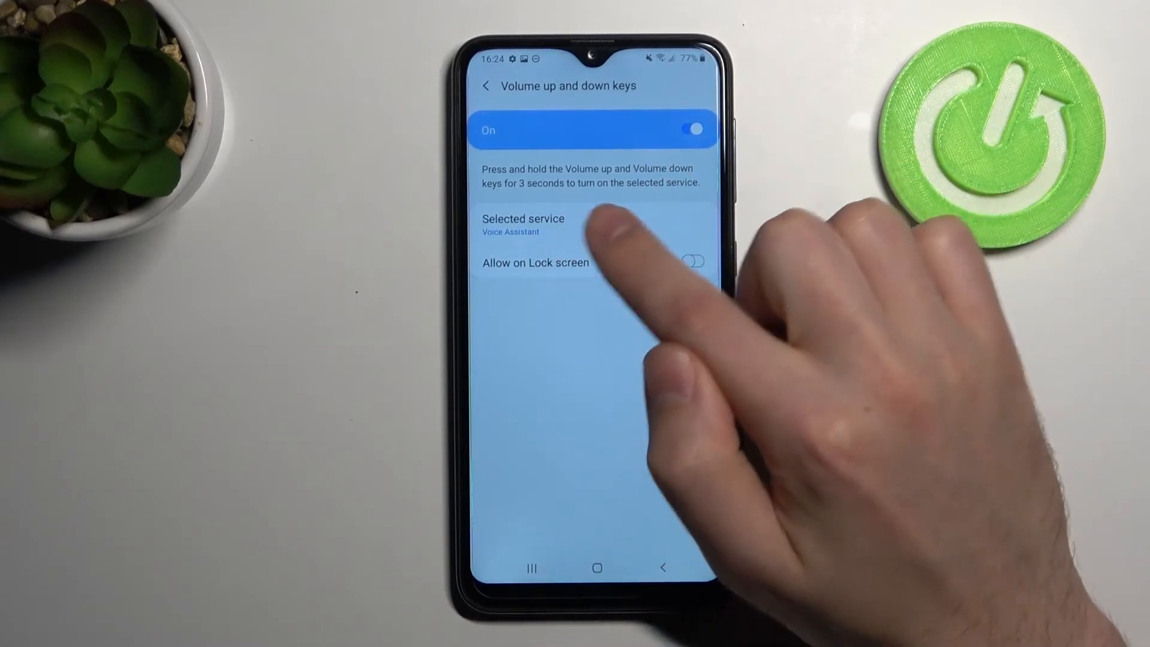
click(539, 223)
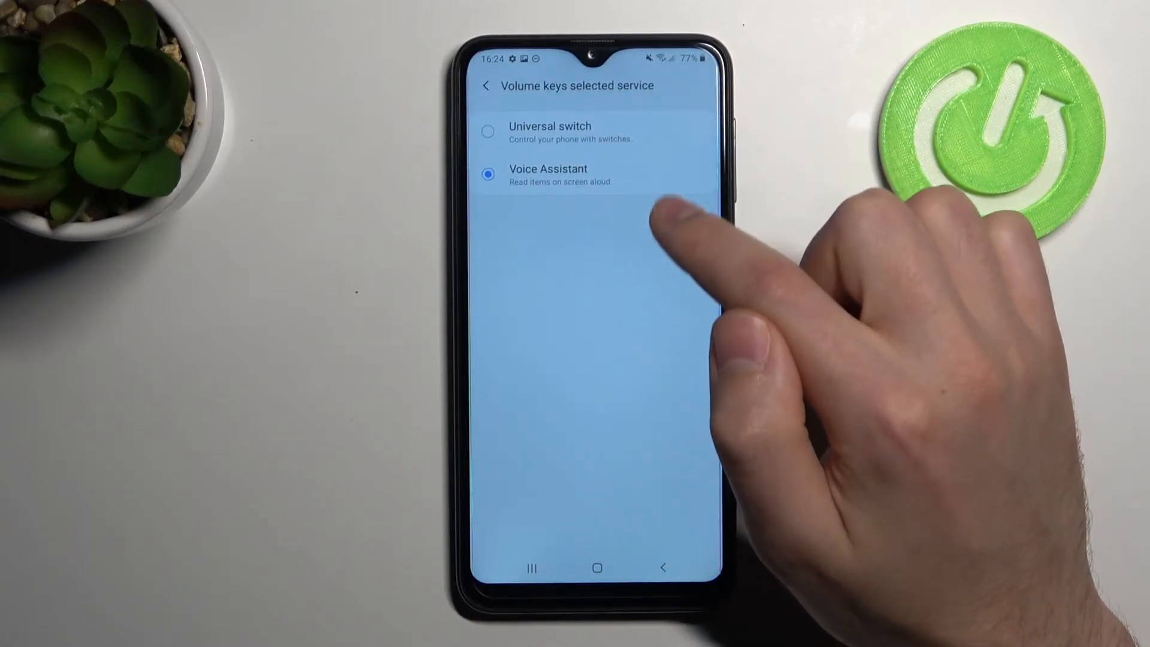